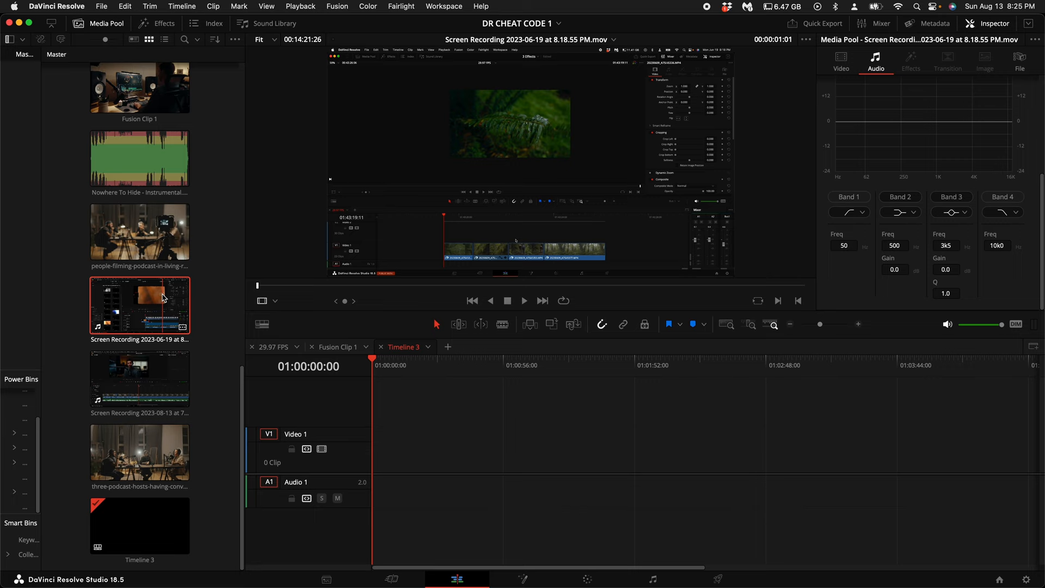
Reveal the Audio Transcription options for the Screen Recording clip in the Media Pool.
right_click(162, 304)
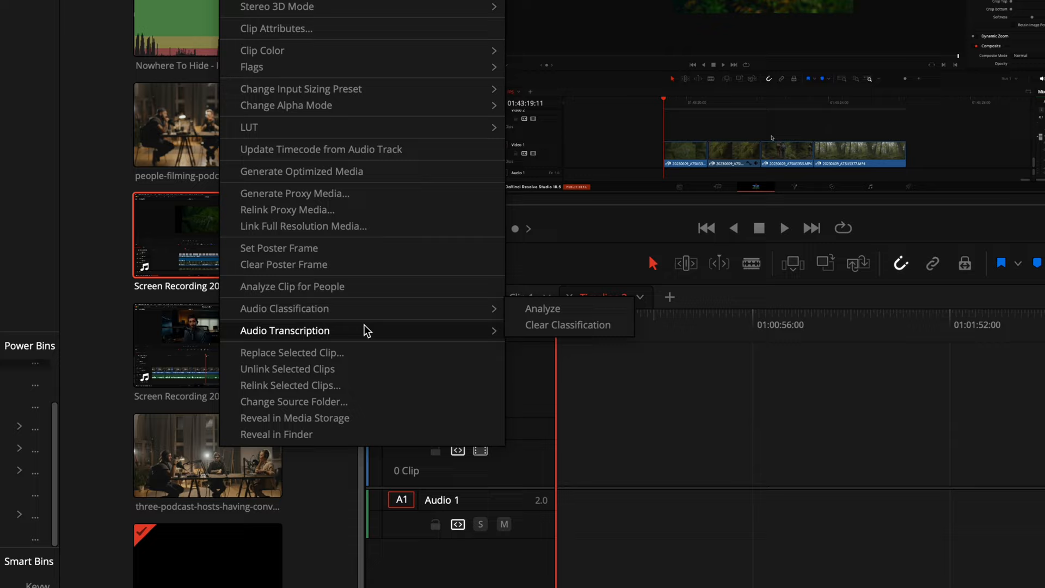